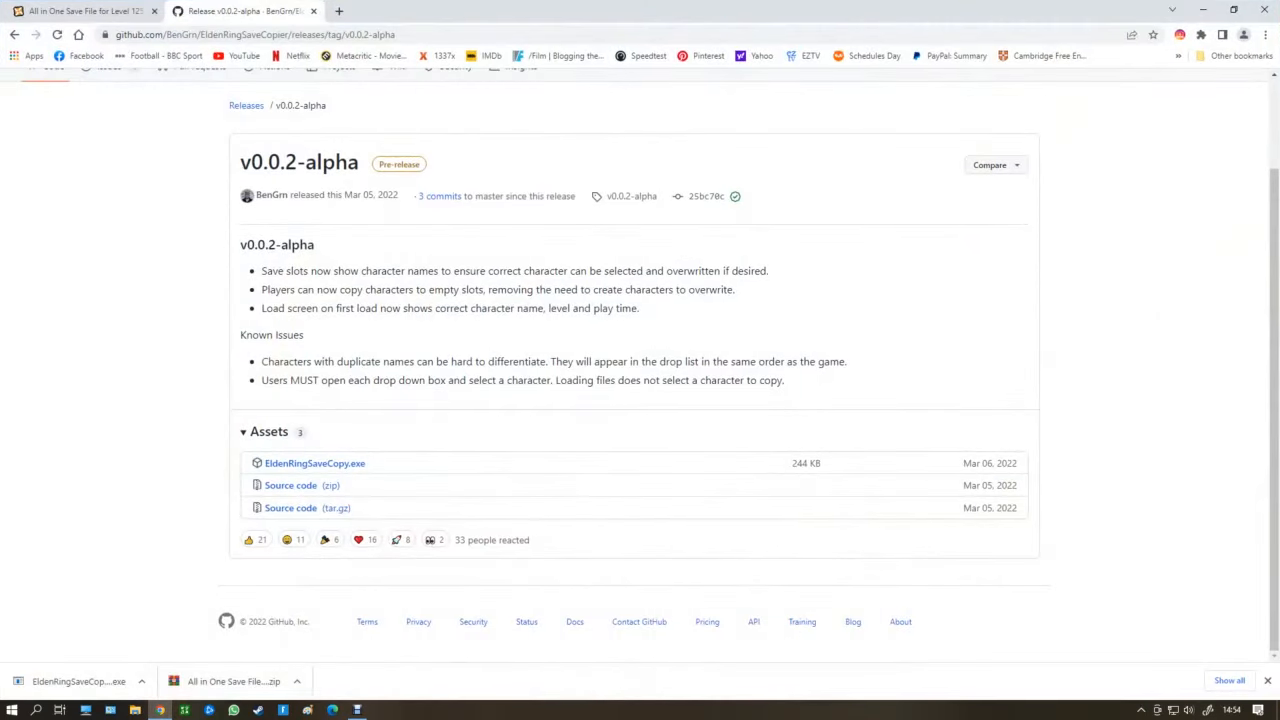
Step: Start the Manual Download of the Level 125 All in One Save File zip
left_click(84, 12)
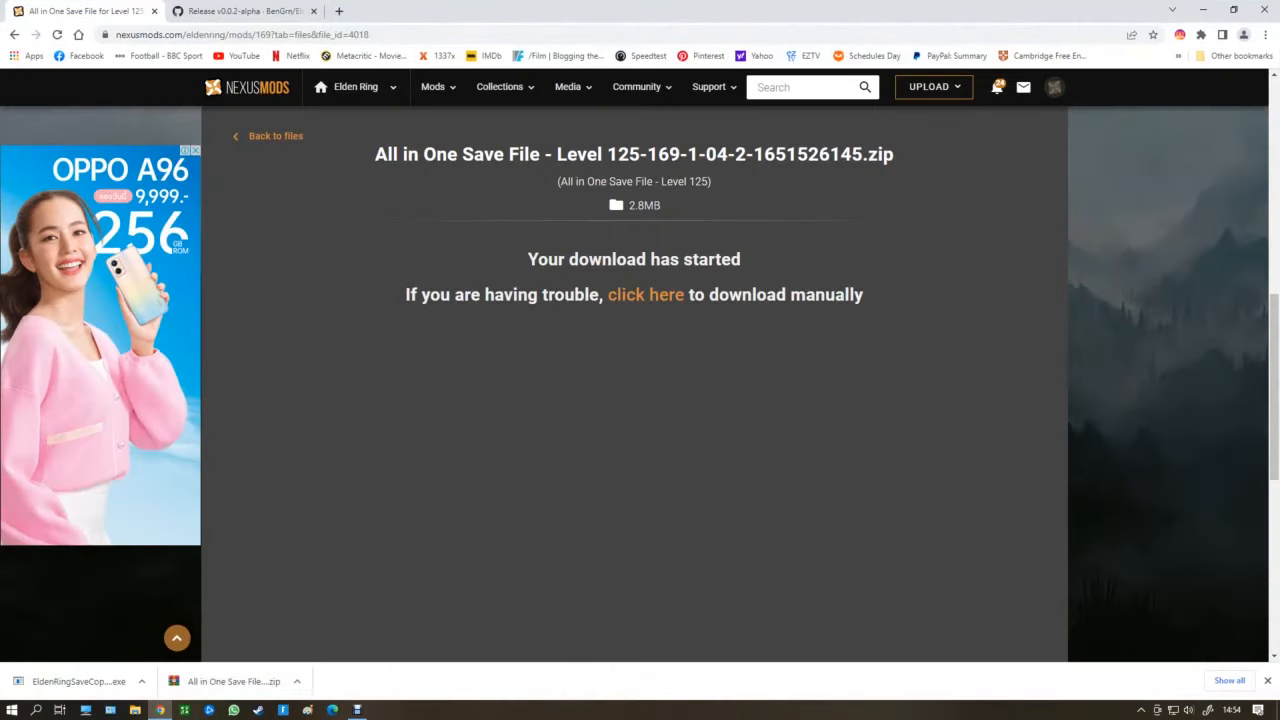
left_click(276, 136)
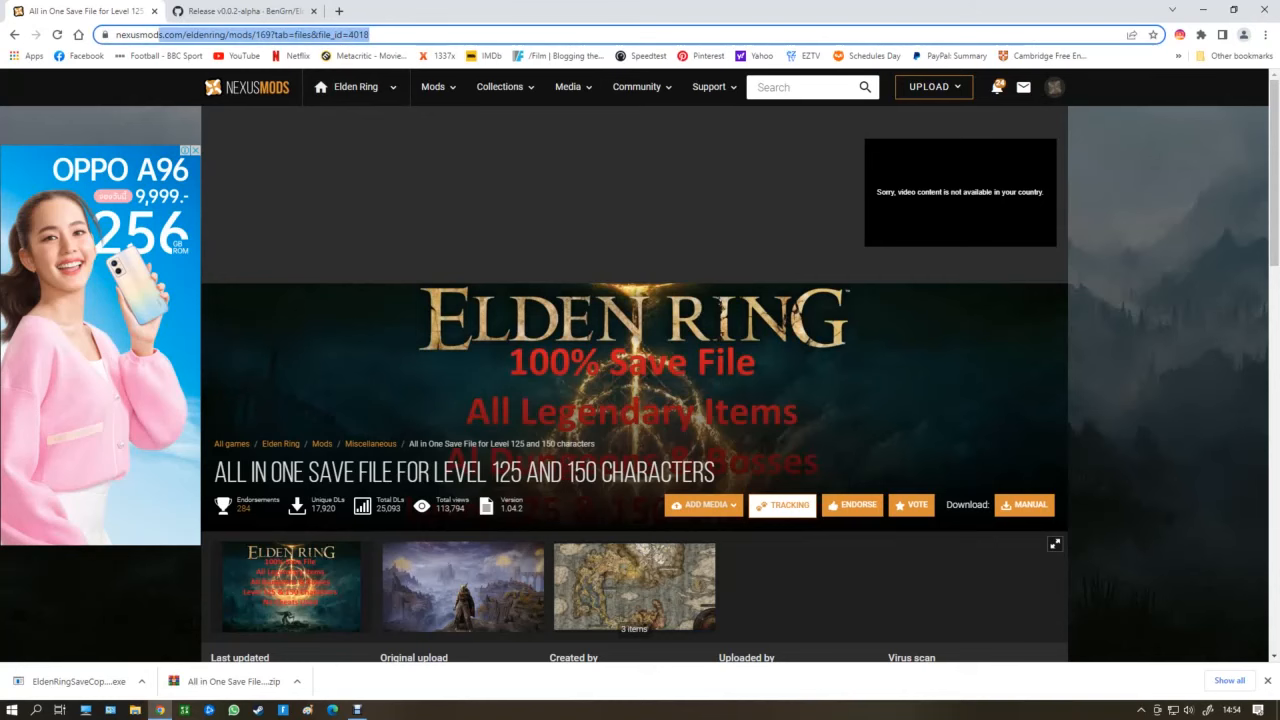
scroll("down", 3)
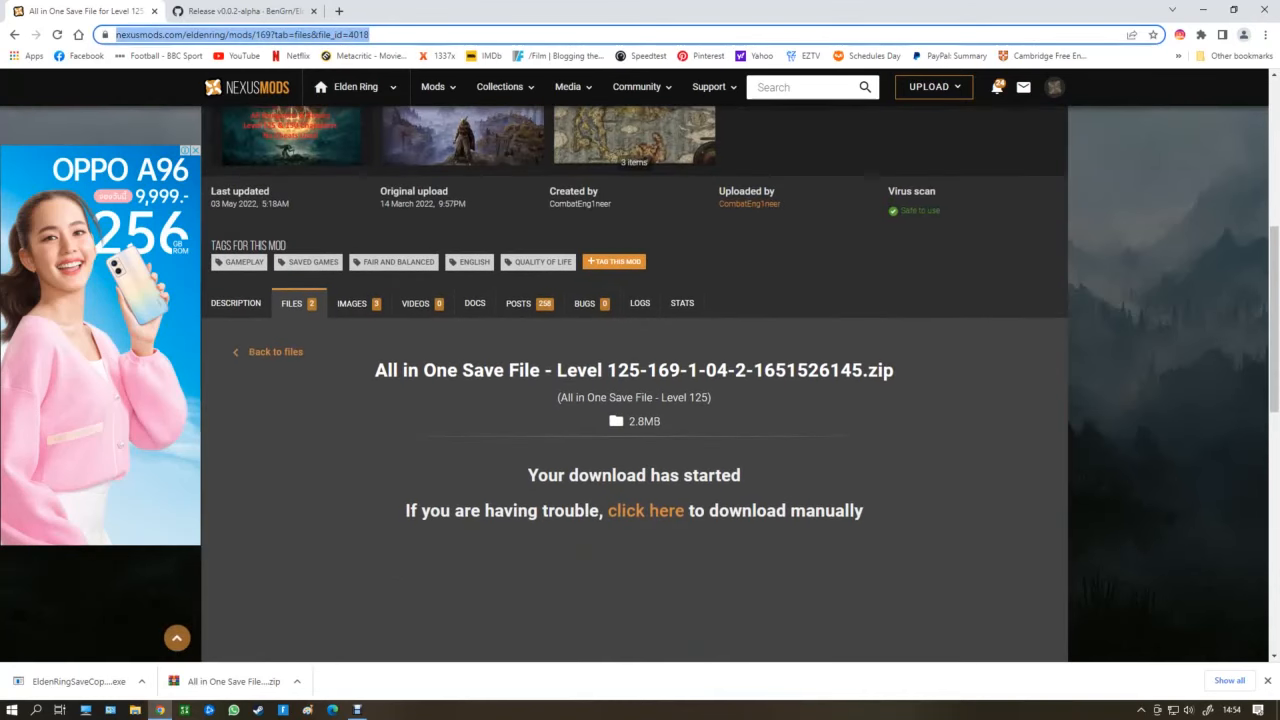
Step: Return to the mod's files and start the Level 150 All in One Save File download
left_click(268, 352)
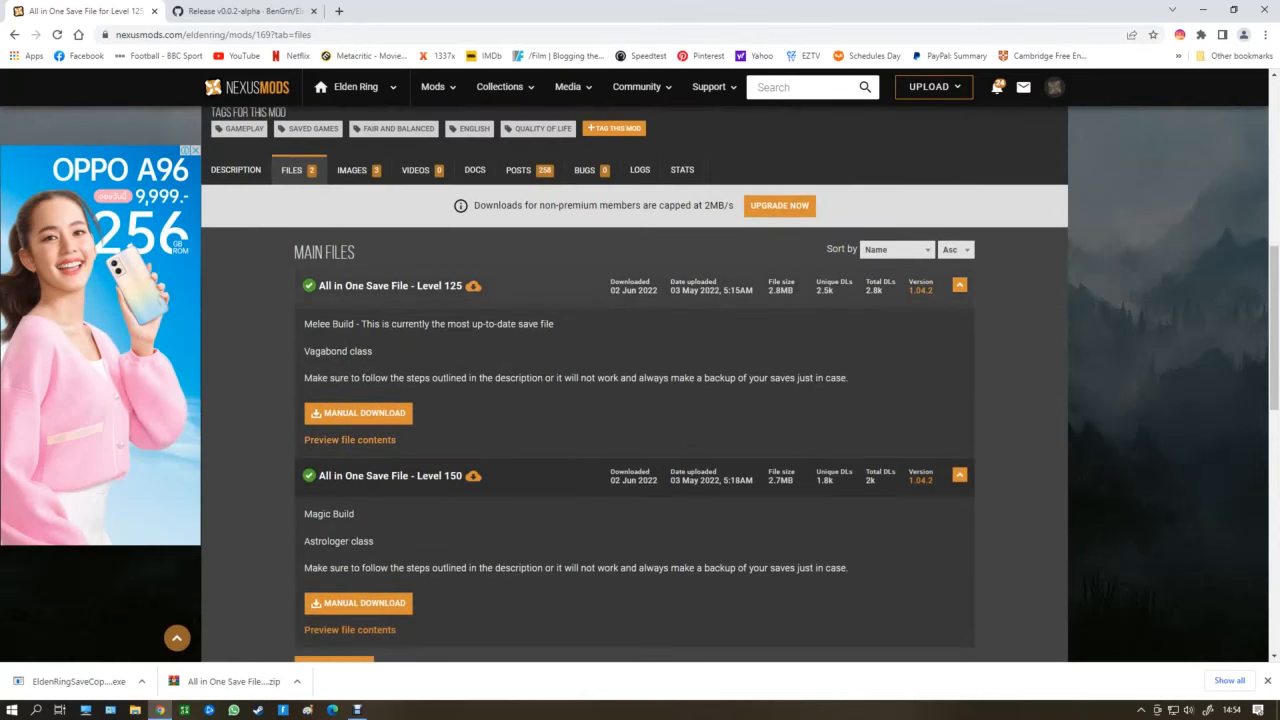
scroll("down", 3)
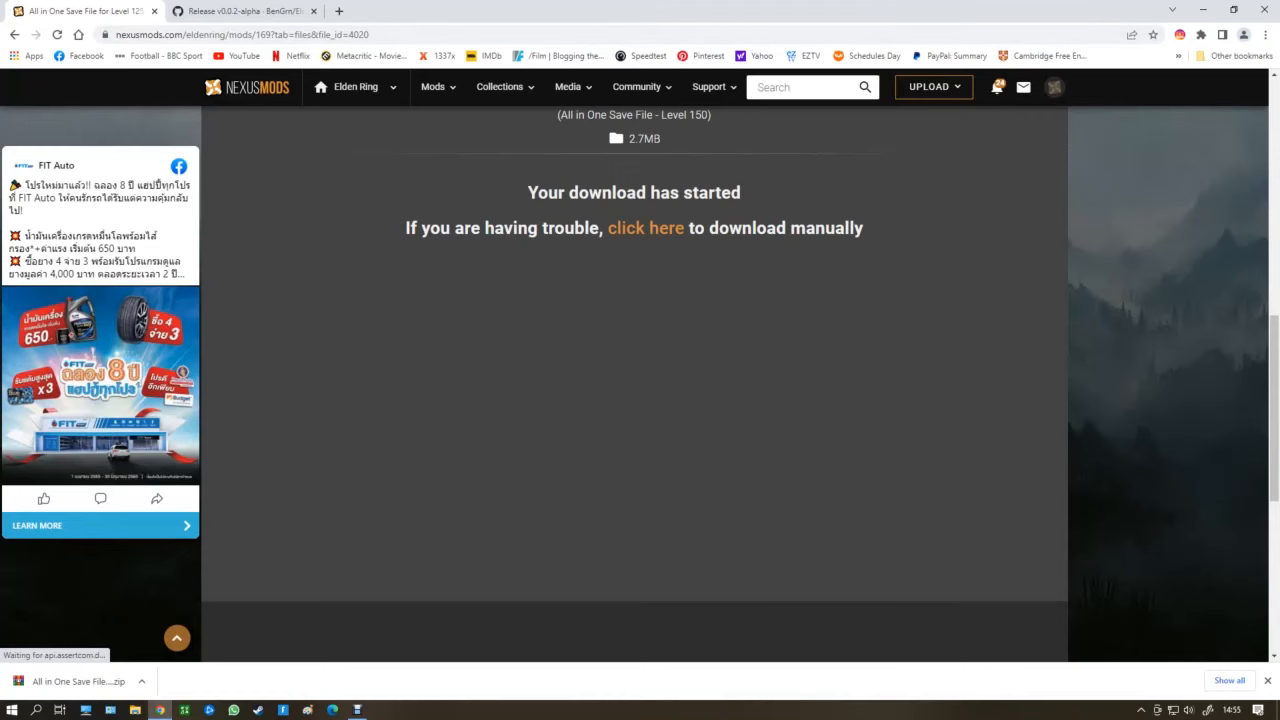
left_click(244, 12)
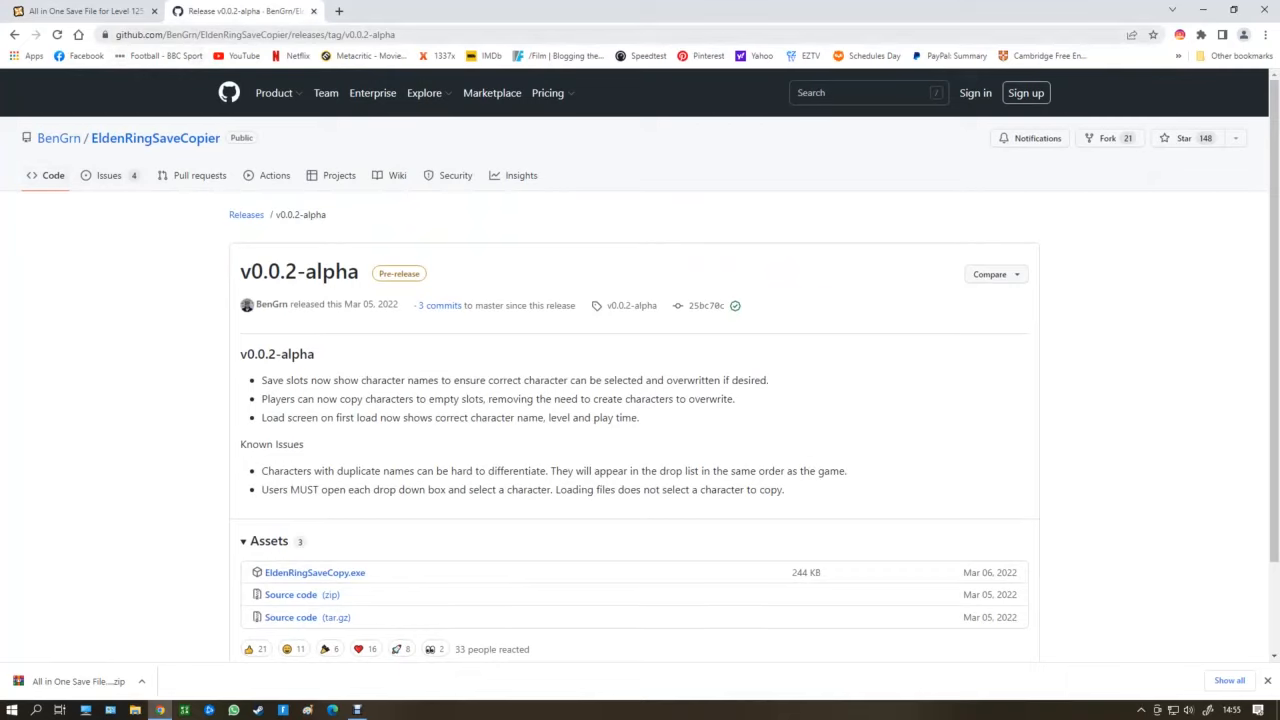
Step: Download EldenRingSaveCopy.exe from the v0.0.2-alpha release Assets
scroll("down", 3)
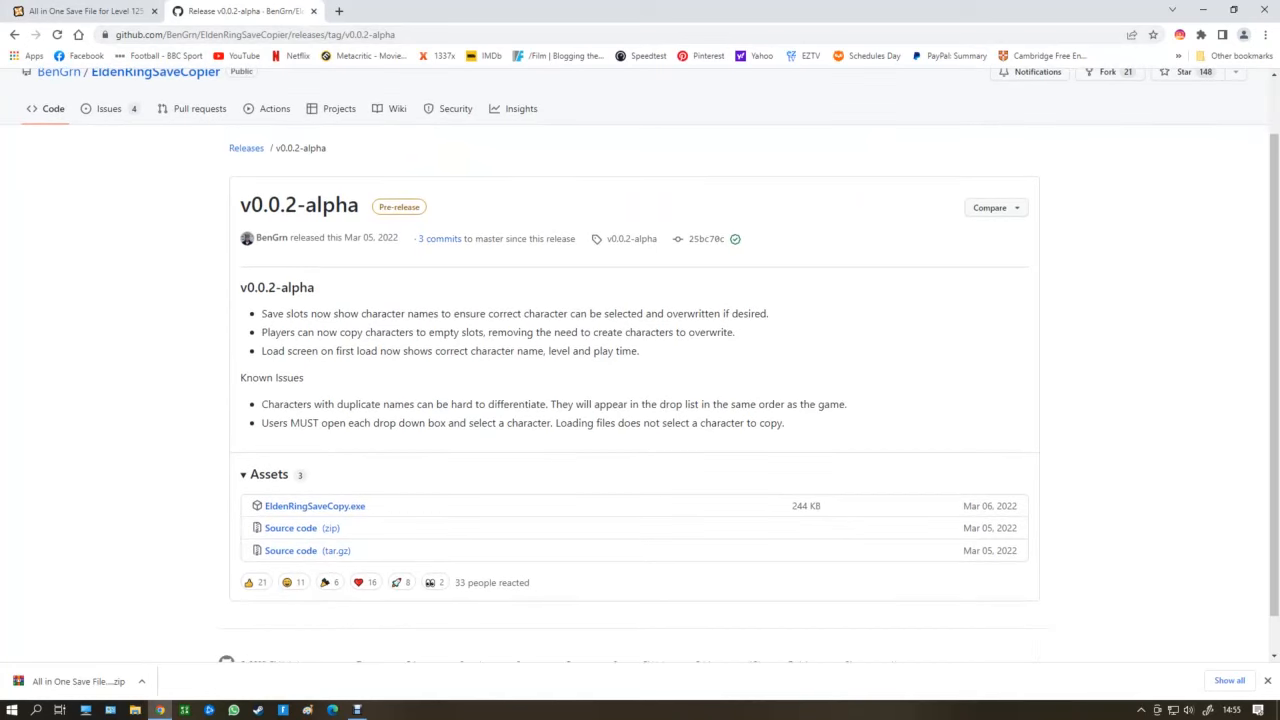
mouse_move(314, 504)
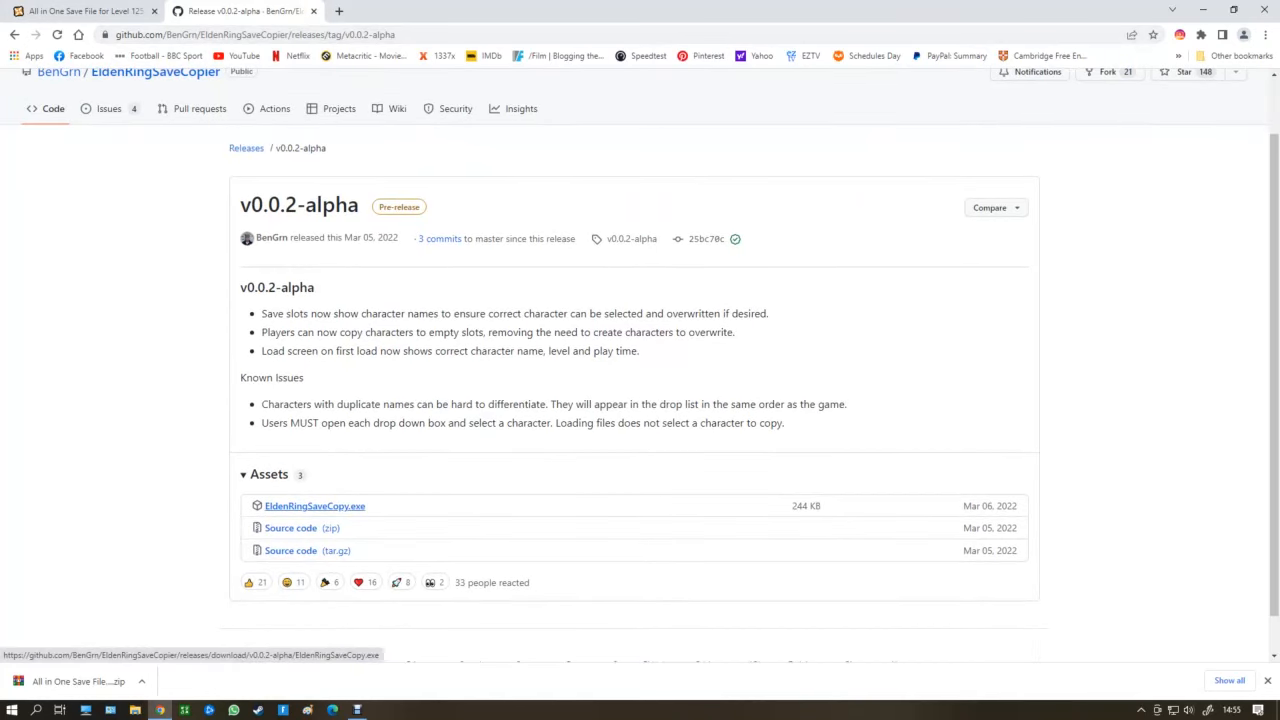
left_click(314, 504)
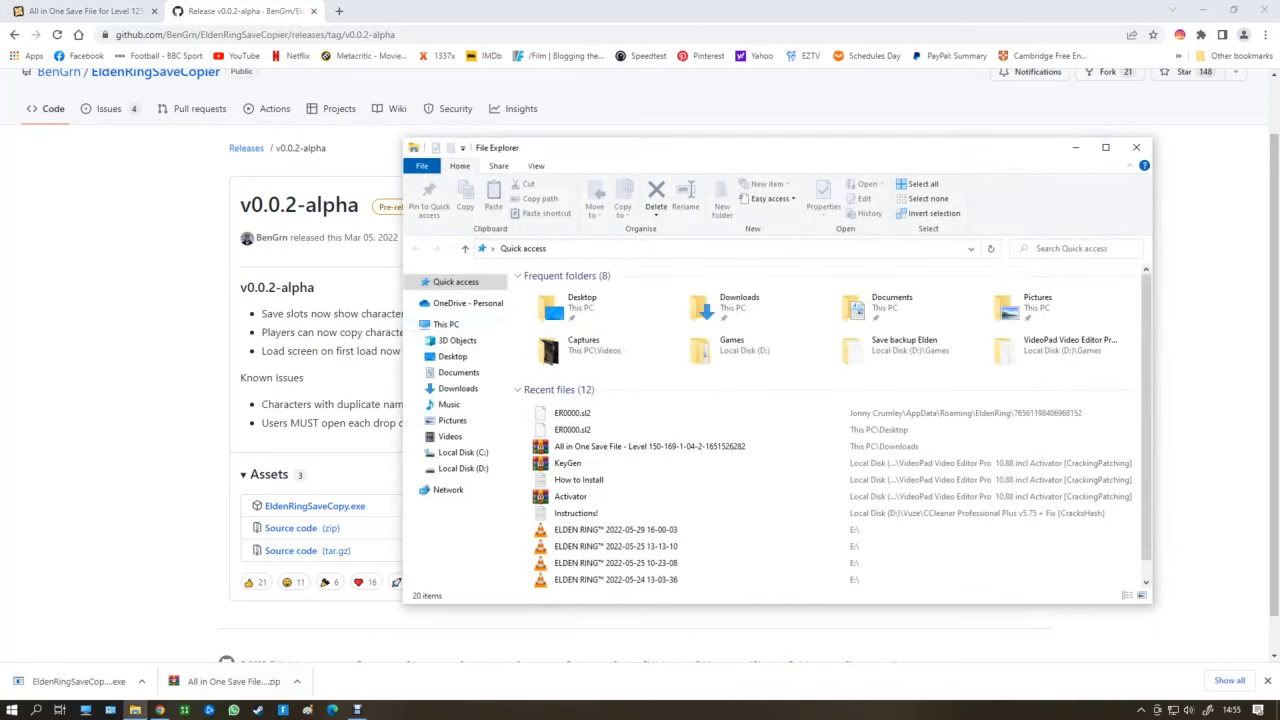
Step: Delete the duplicate files from the Downloads folder, keeping the save copier and Level 125 archive
left_click(456, 388)
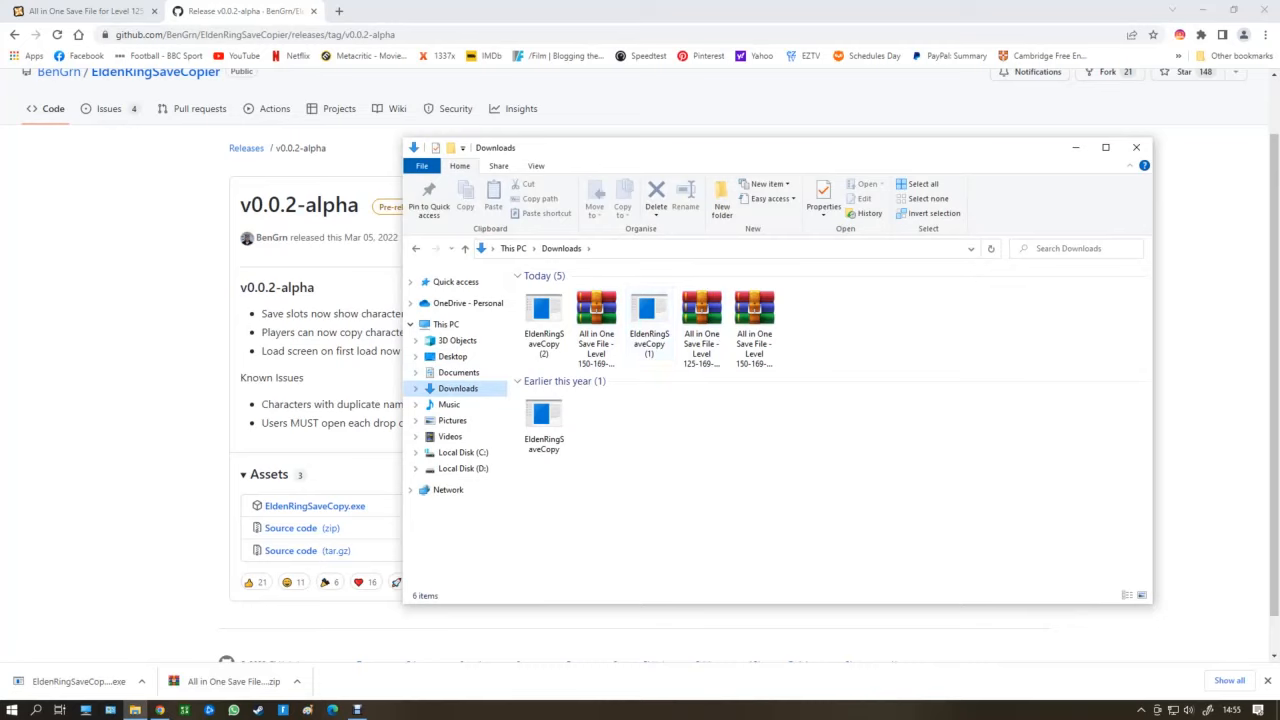
right_click(756, 308)
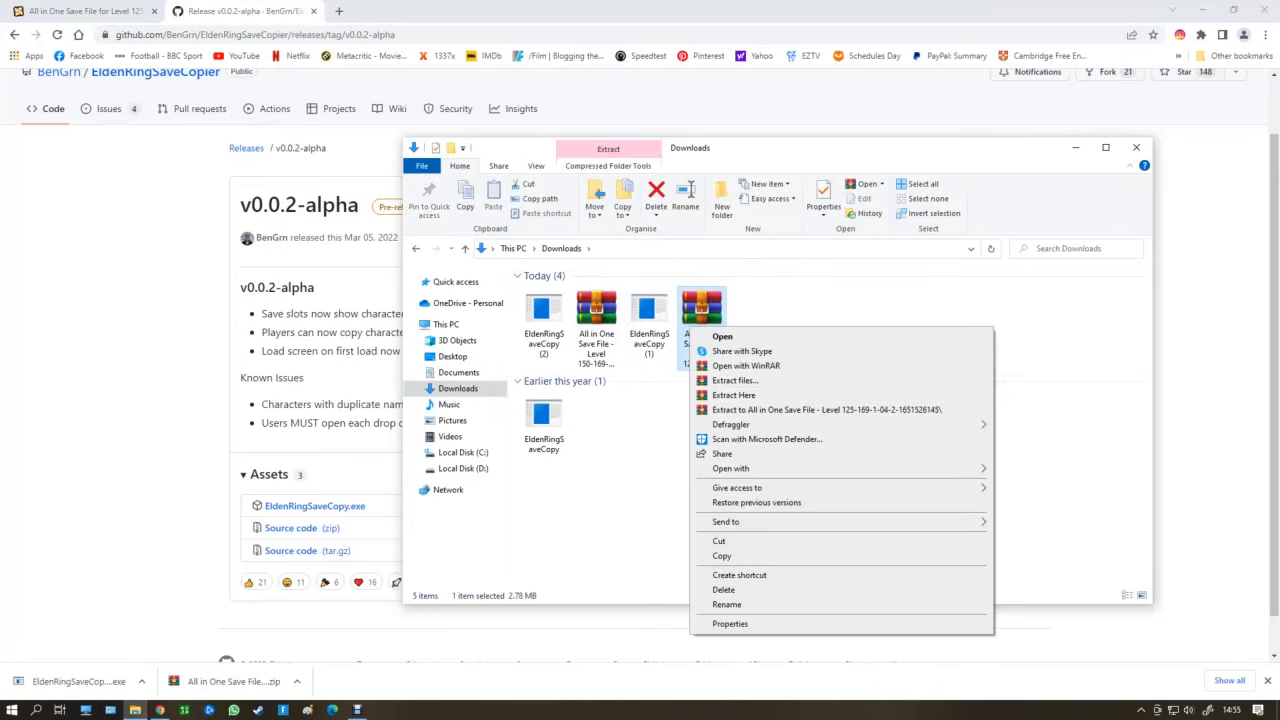
right_click(596, 310)
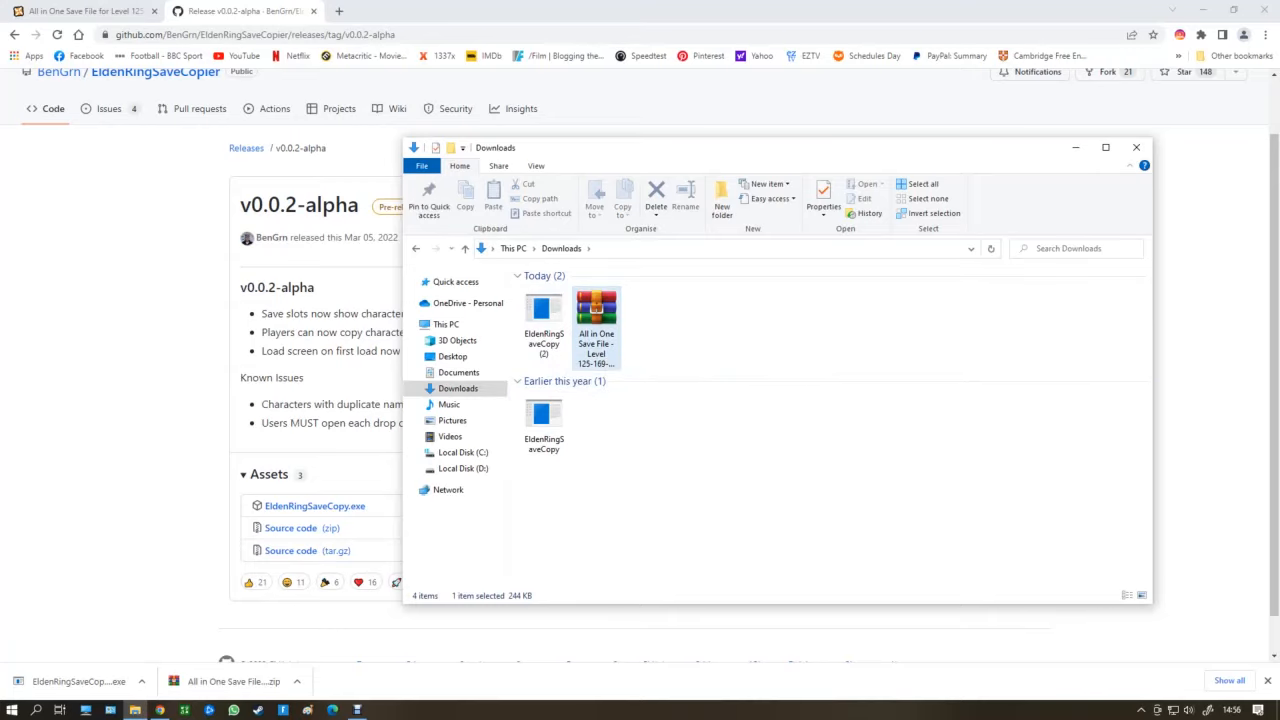
mouse_move(596, 310)
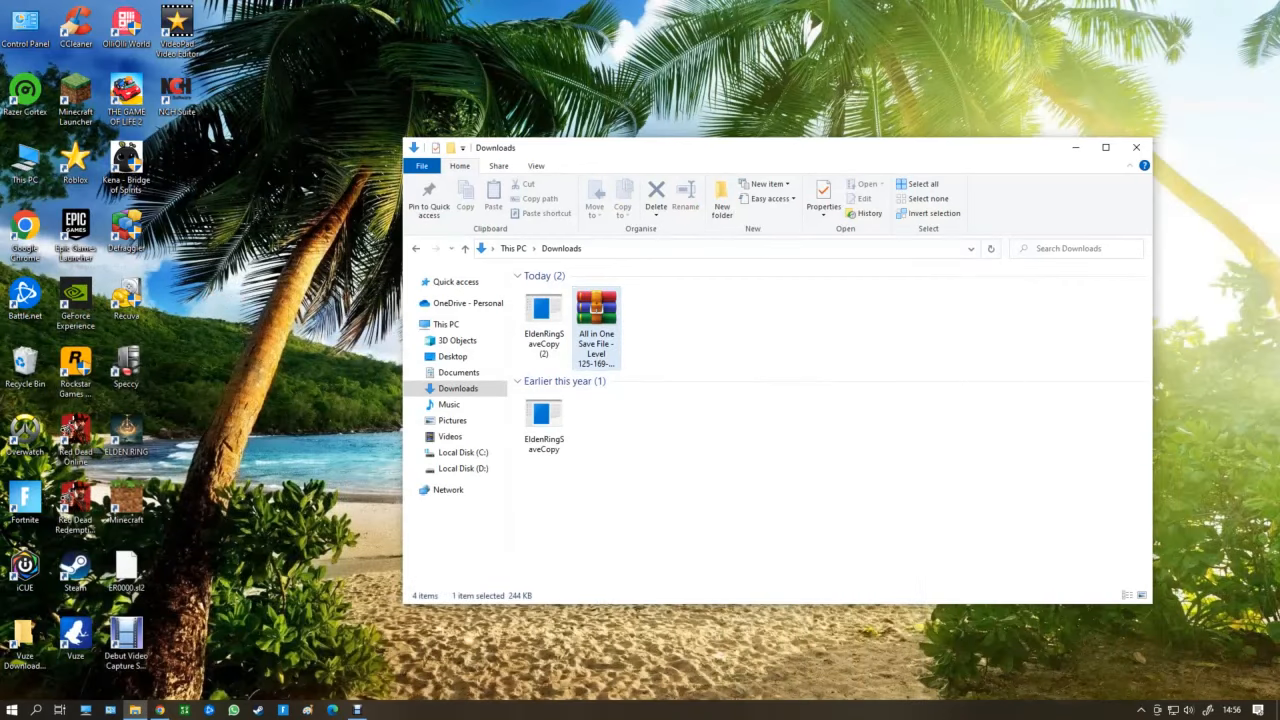
Step: Launch the save copier and set the Desktop ER0000.sl2 save as the source file
double_click(596, 310)
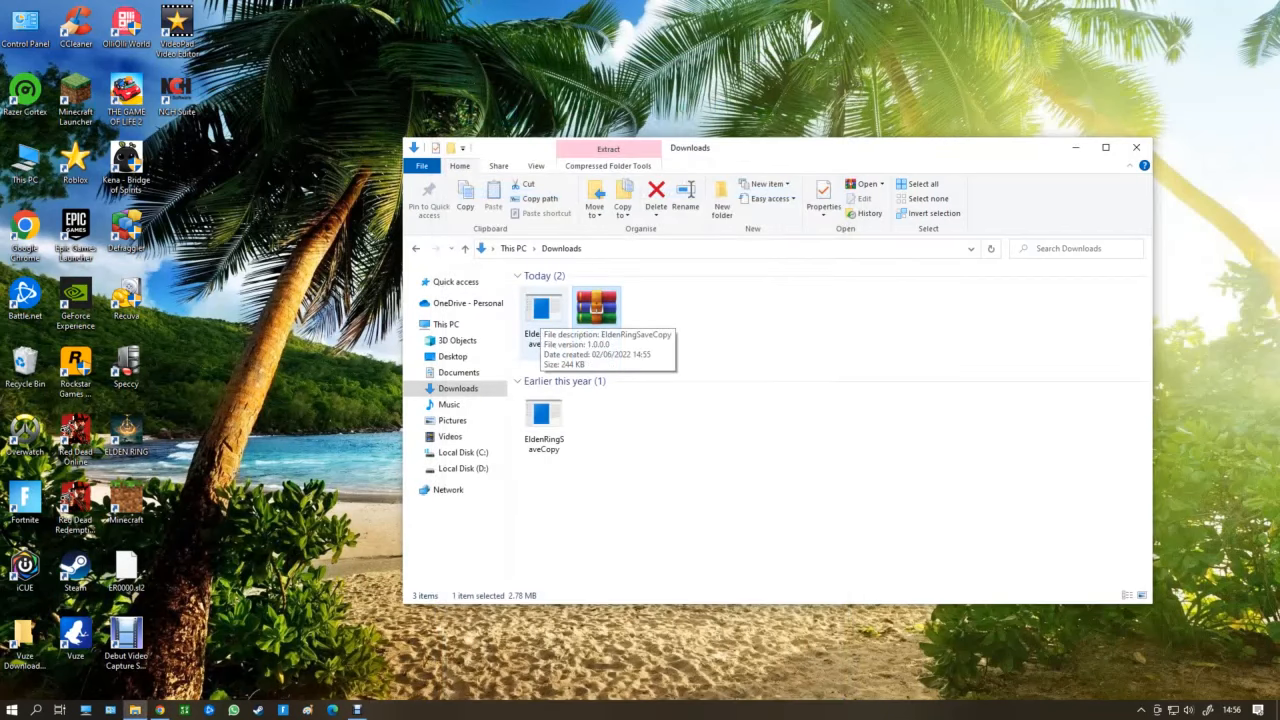
double_click(596, 308)
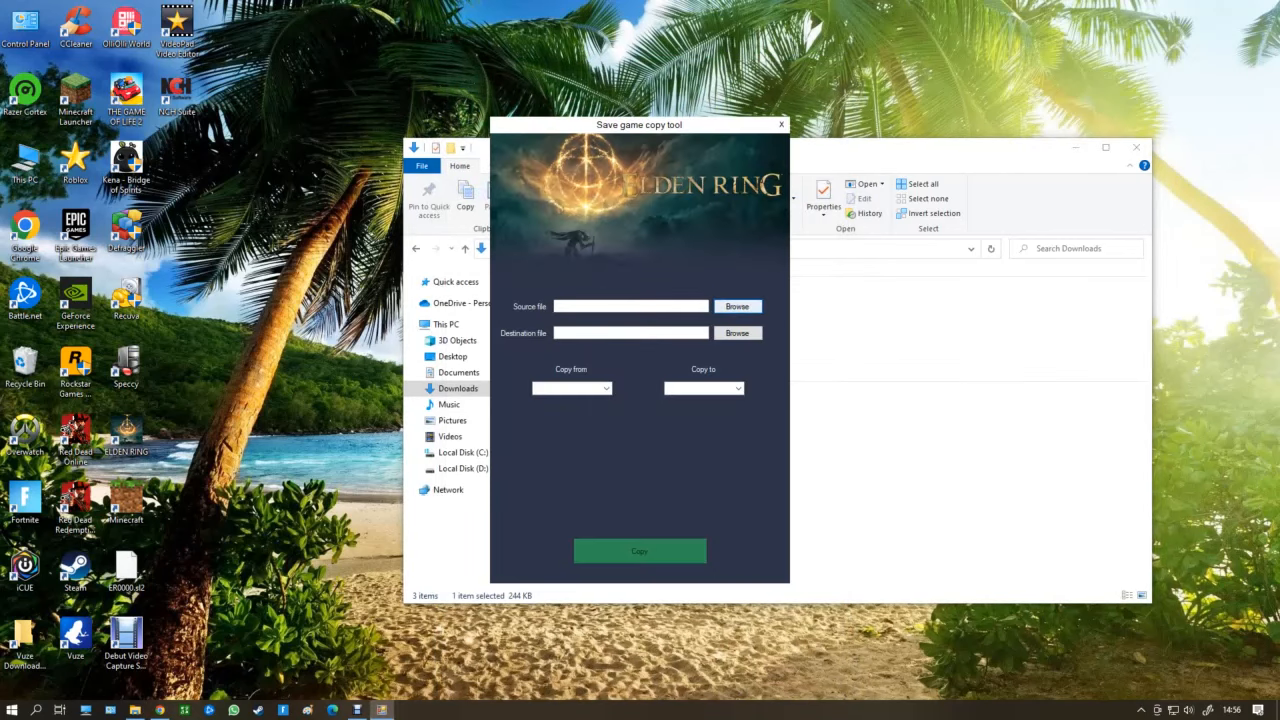
left_click(736, 306)
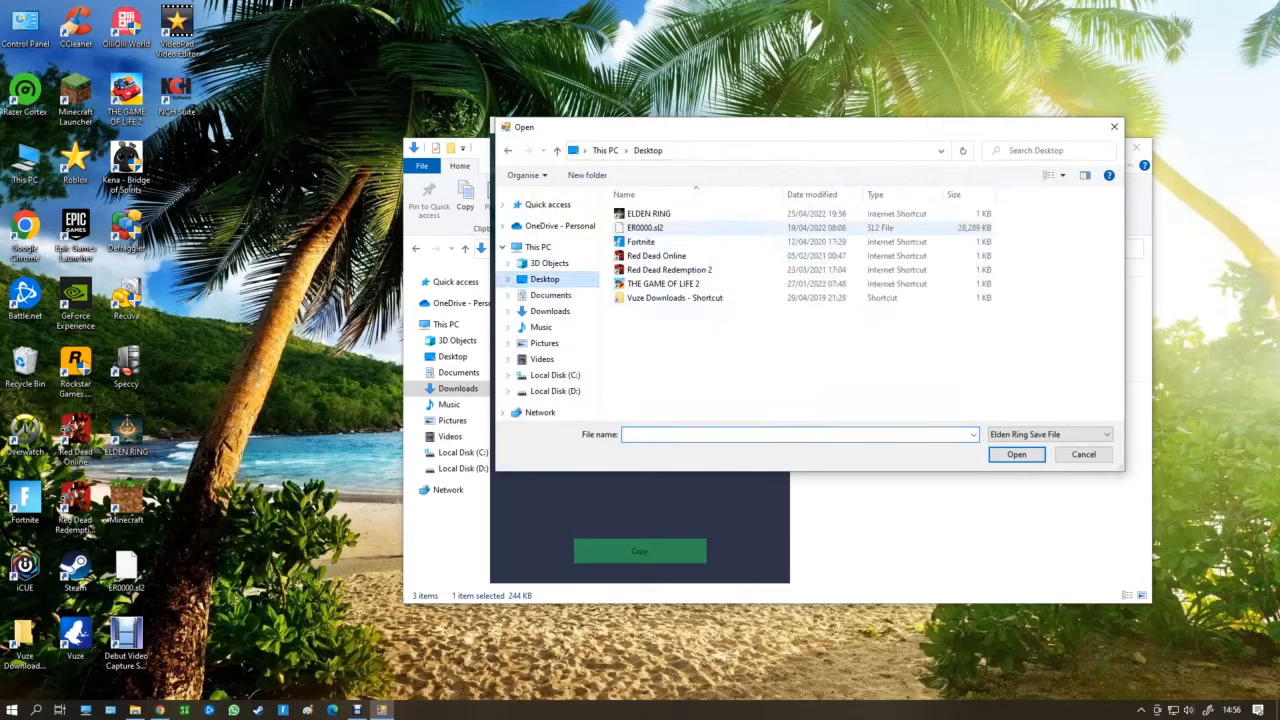
left_click(644, 228)
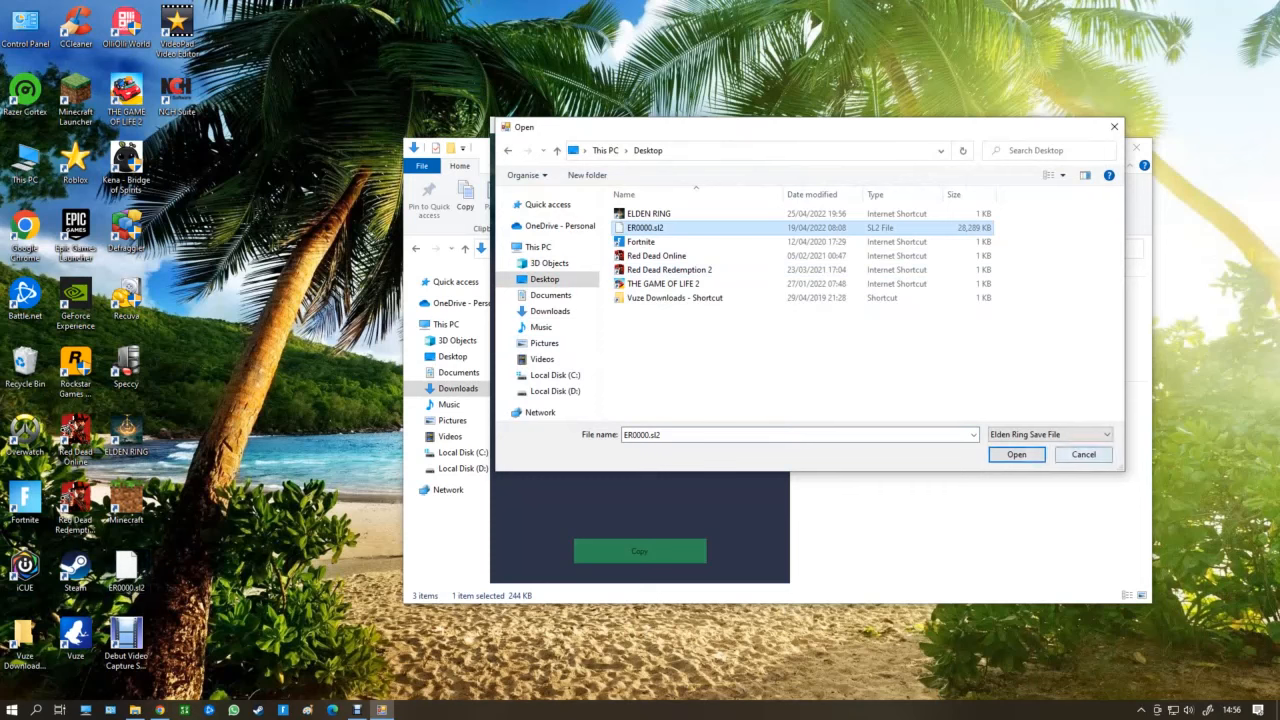
left_click(1016, 454)
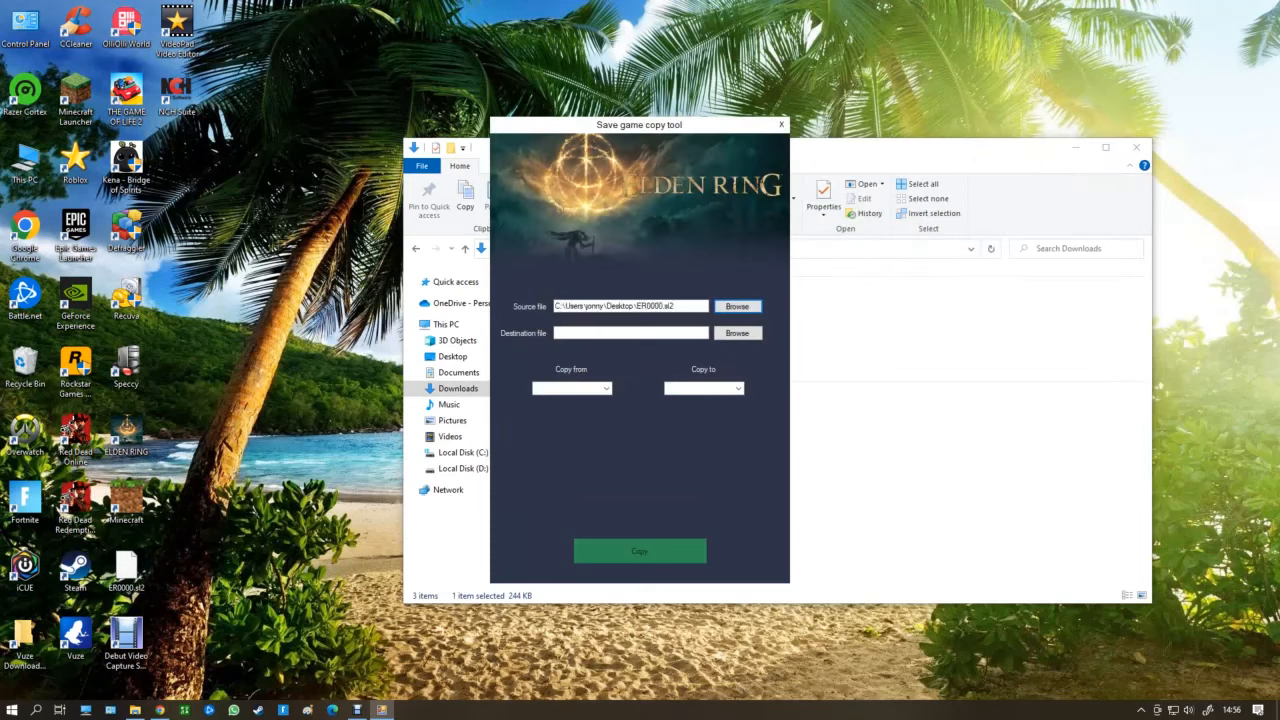
left_click(572, 388)
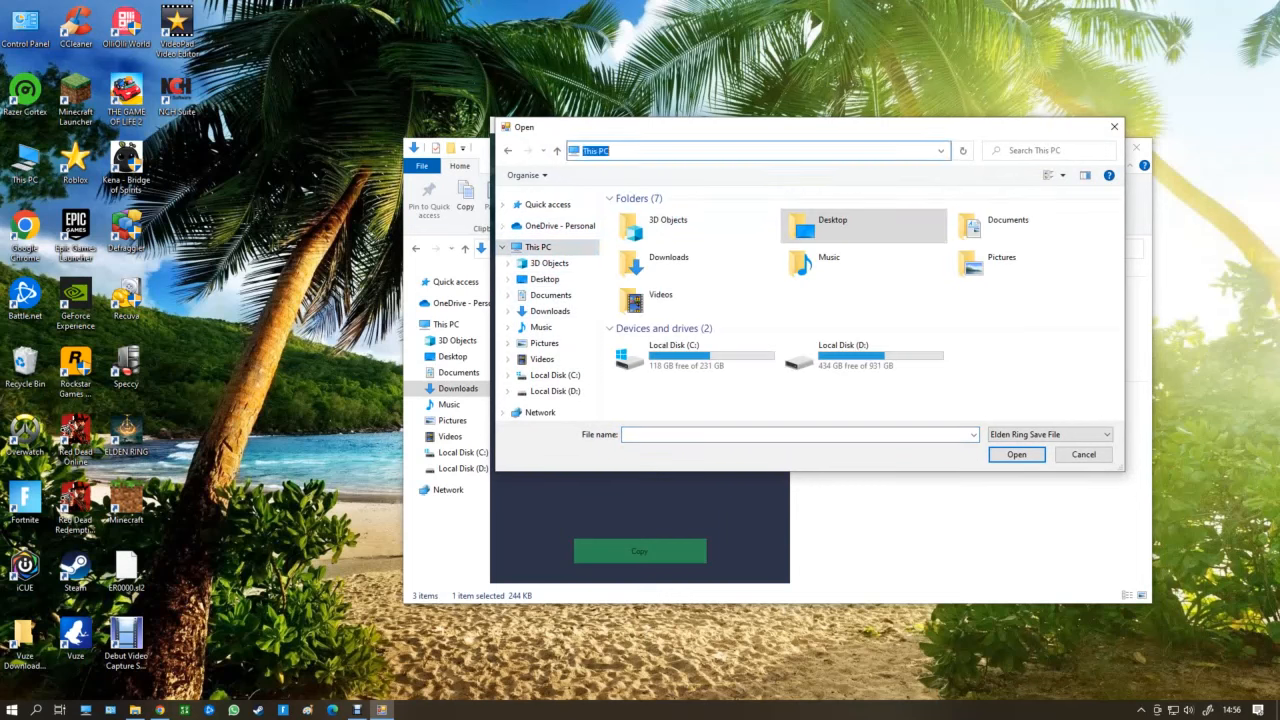
Step: Navigate via %appdata% to the Roaming EldenRing numbered folder for the destination save
type("%appda")
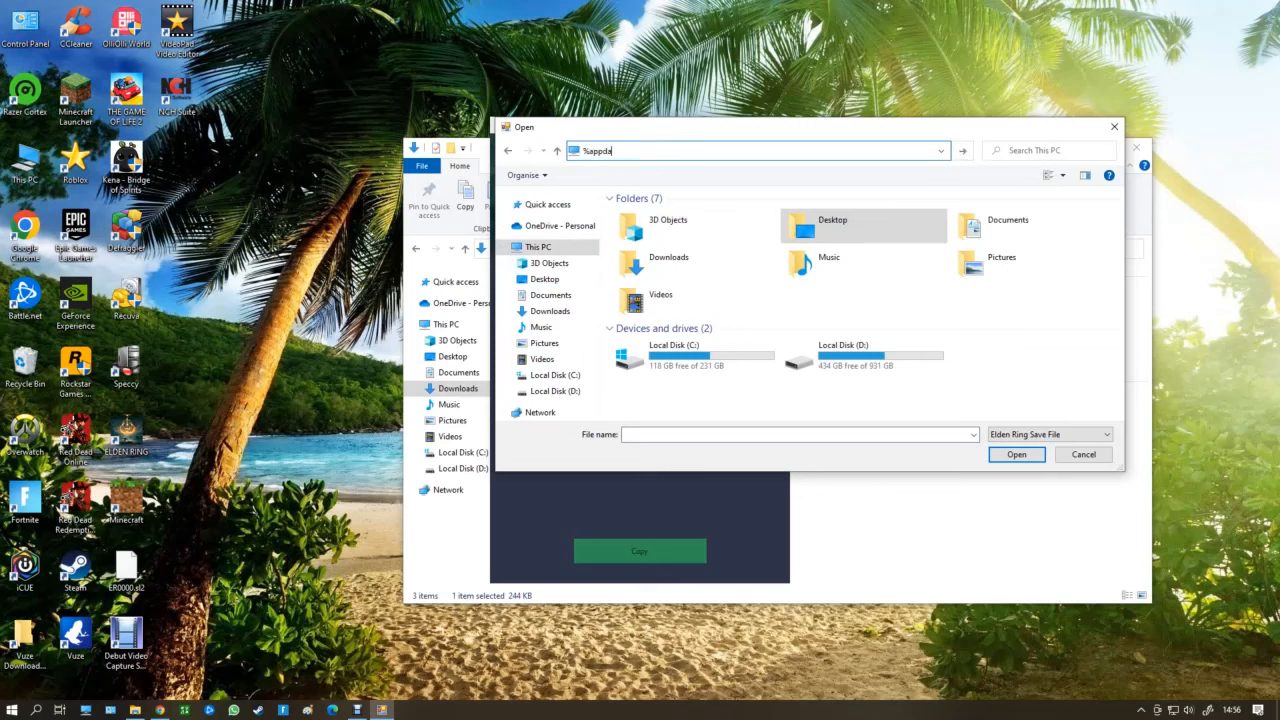
type("ta%")
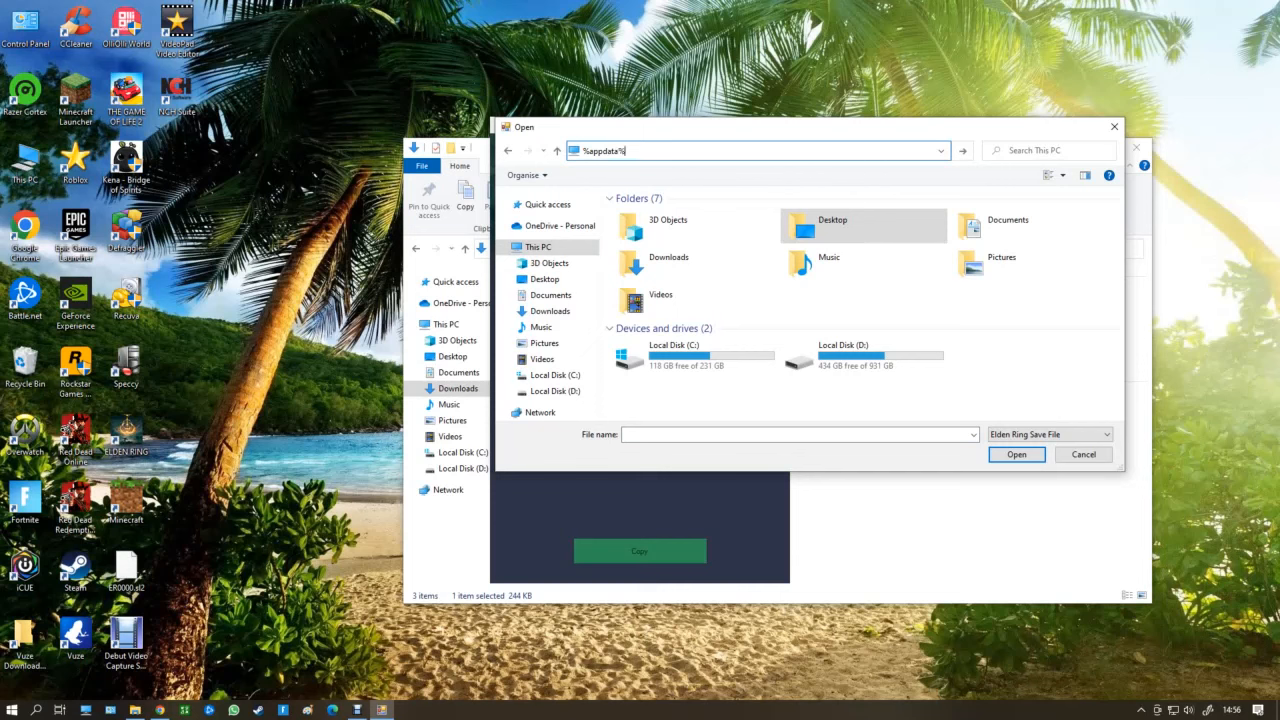
key("enter")
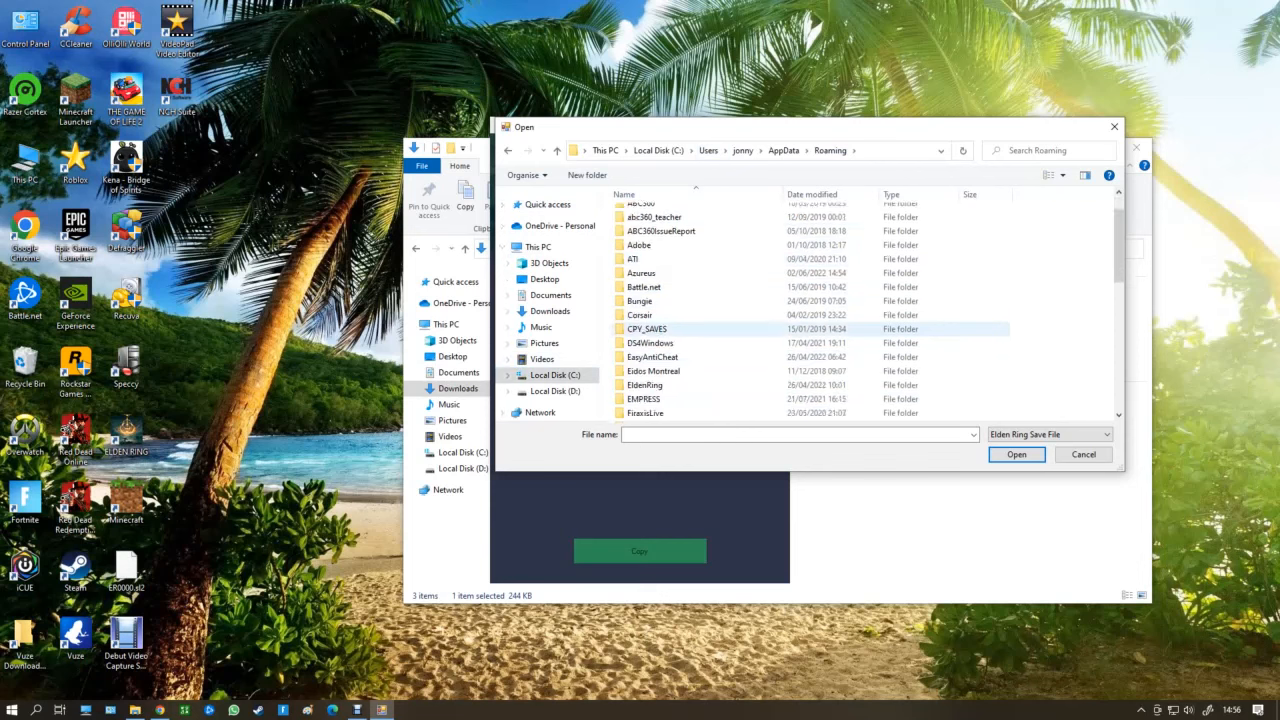
double_click(644, 384)
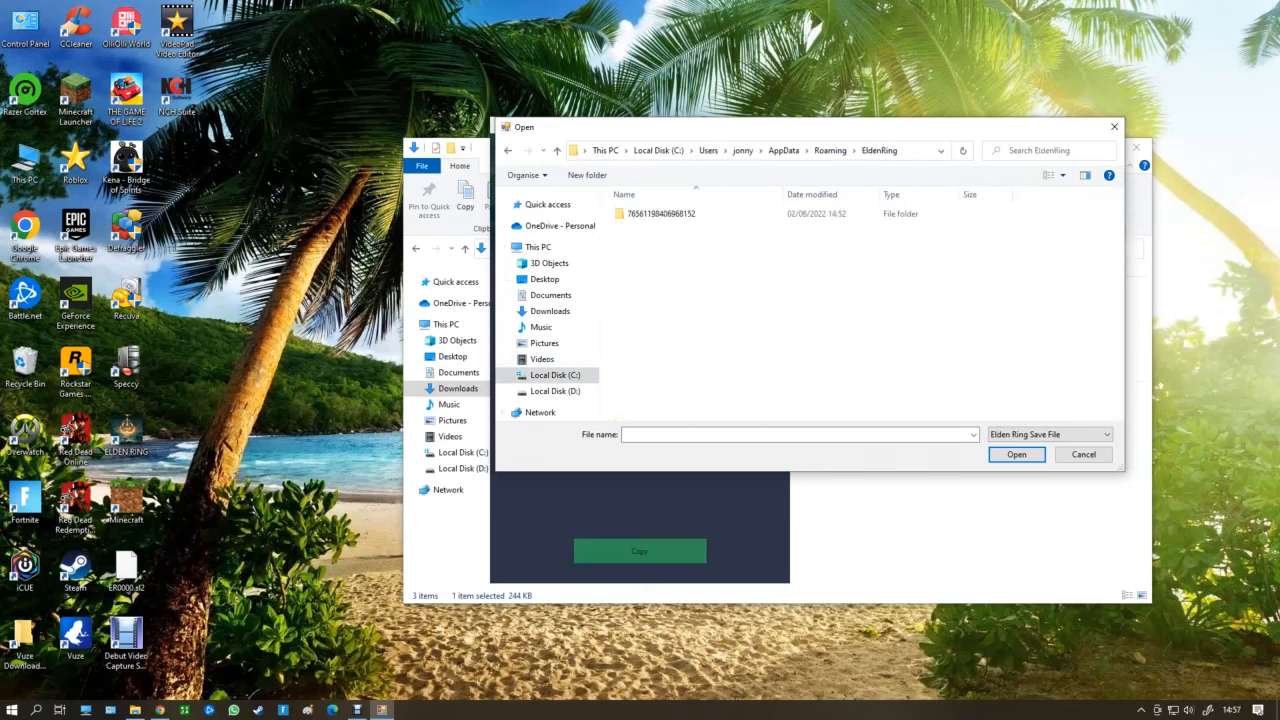
double_click(662, 212)
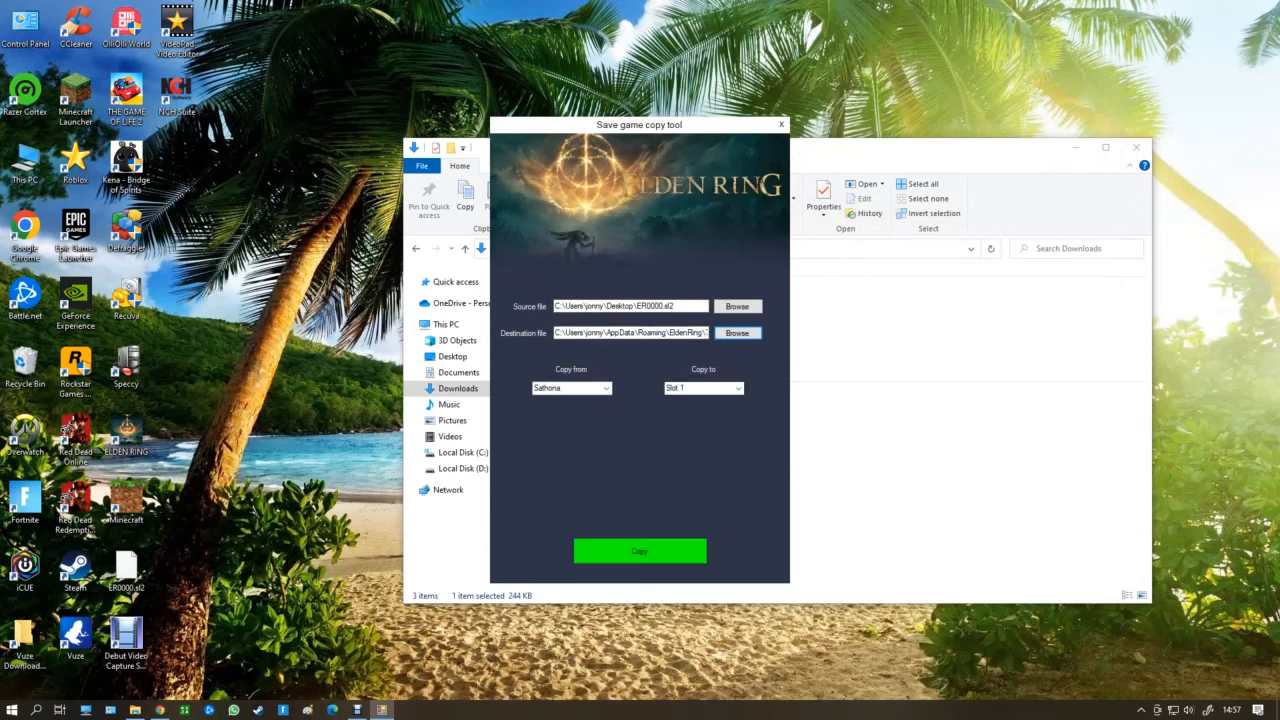
Step: Choose Slot 1 as the target save slot for the Sathona character
left_click(738, 388)
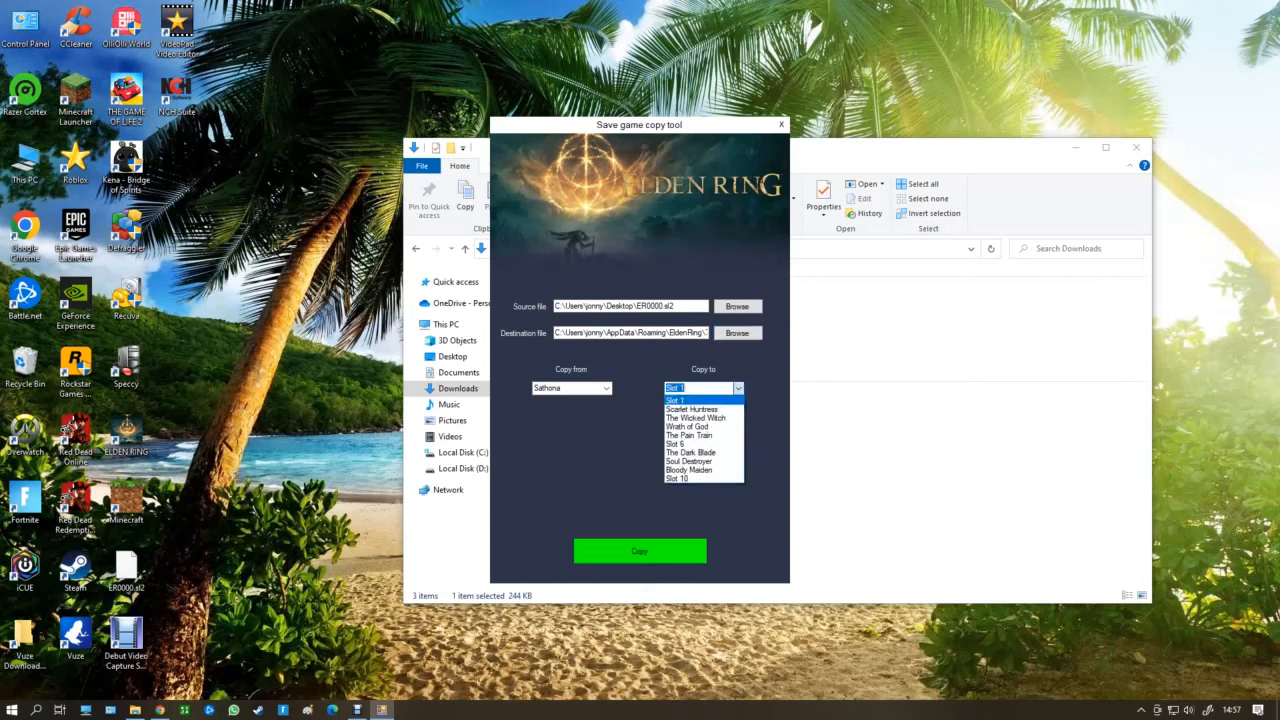
mouse_move(688, 426)
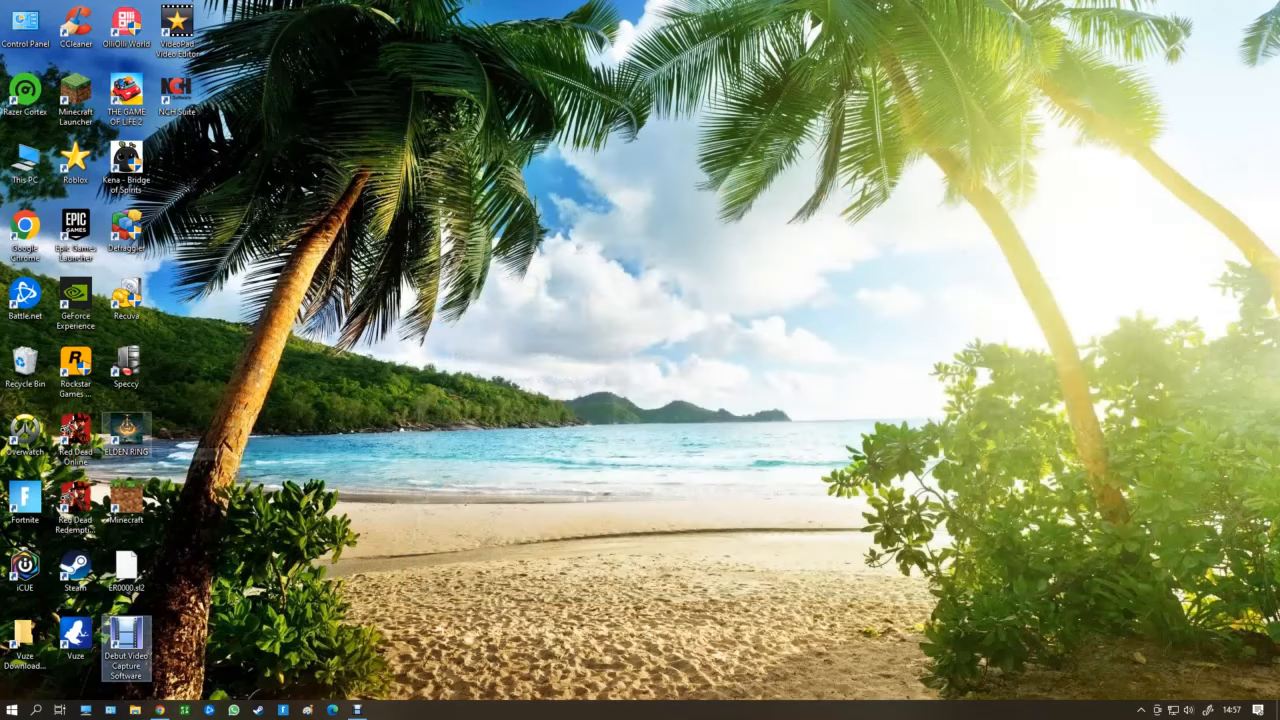
Step: Launch Elden Ring and bring up the Load Game list with level 150 Sathona first
double_click(124, 410)
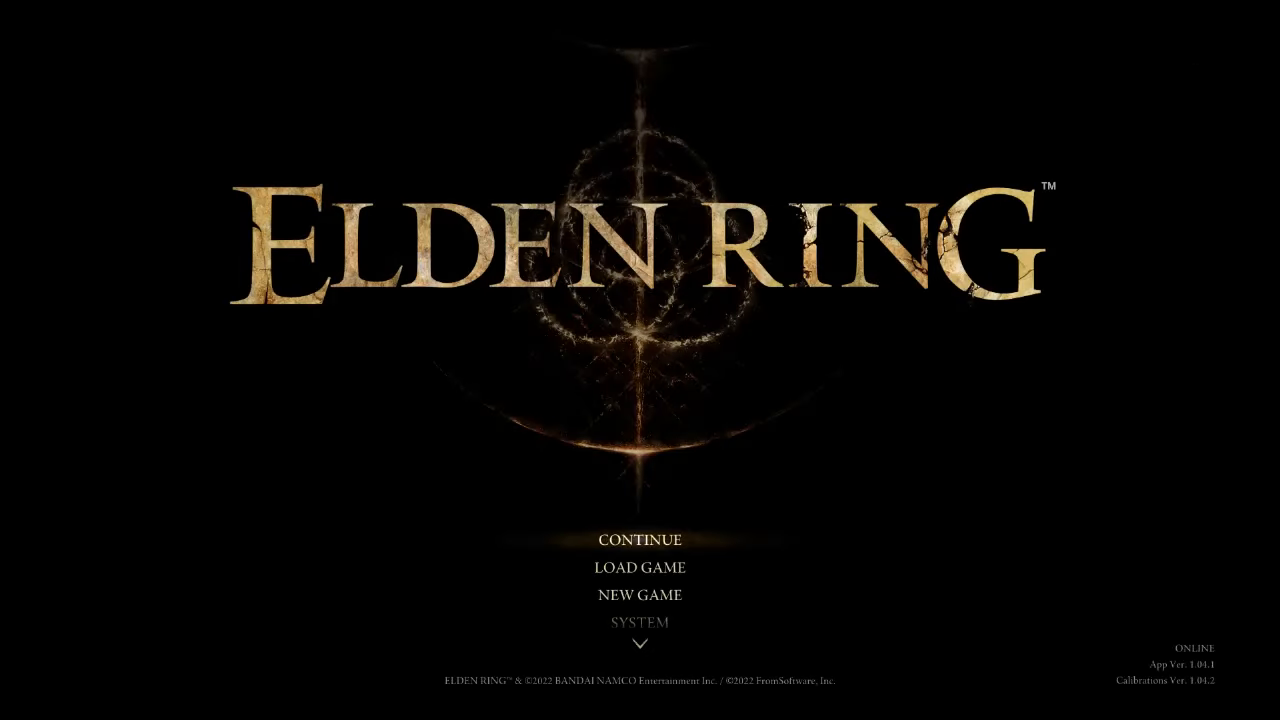
left_click(640, 568)
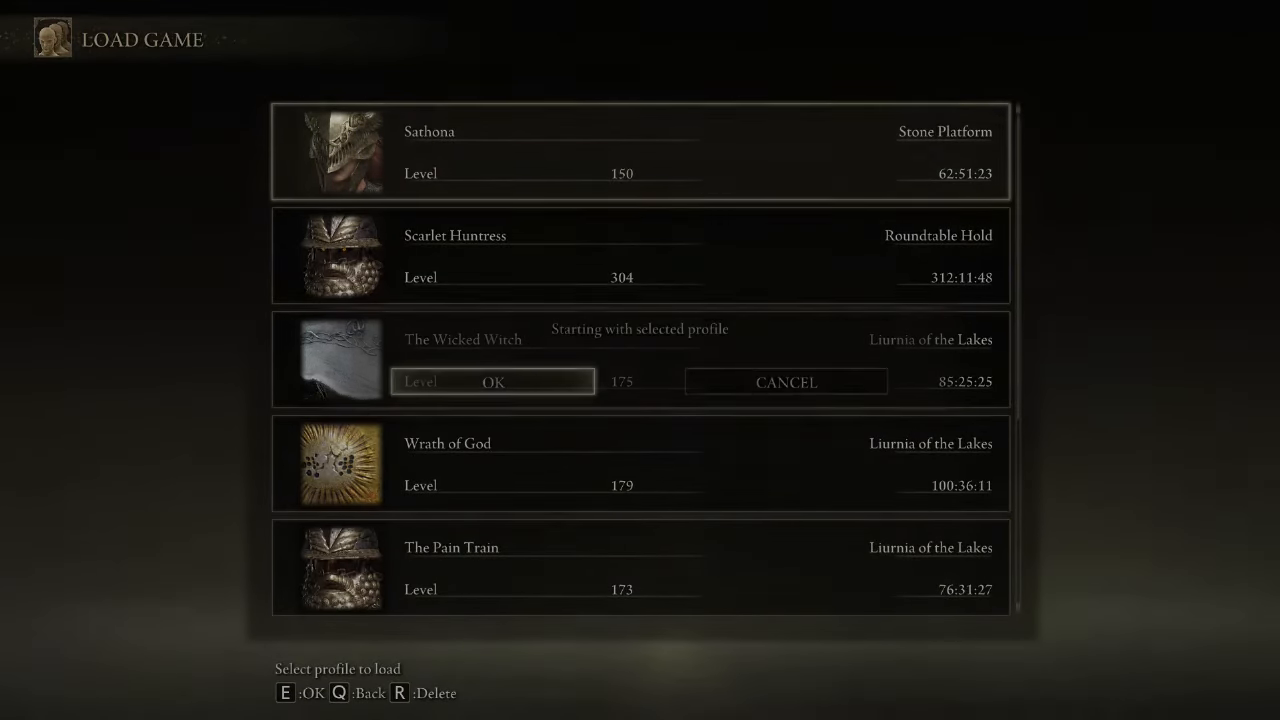
Step: Load the level 150 Sathona character and dismiss the Mend the Elden Ring prompt
left_click(492, 382)
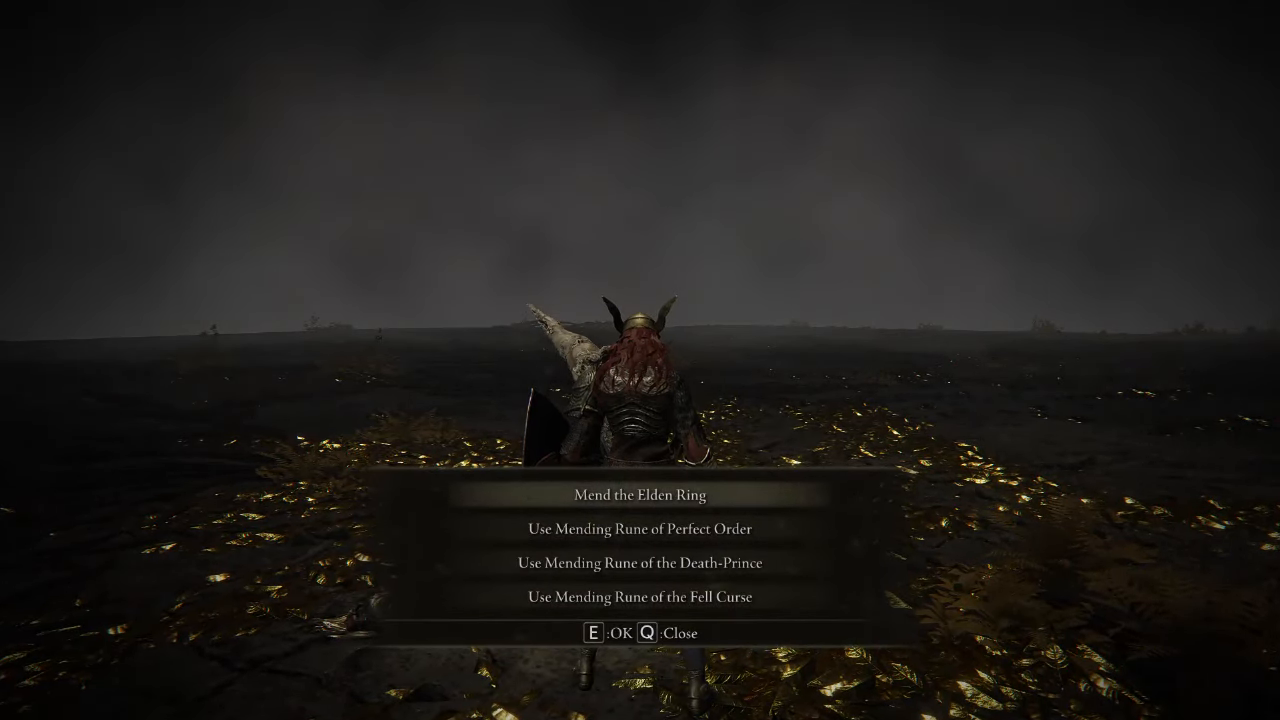
key("down")
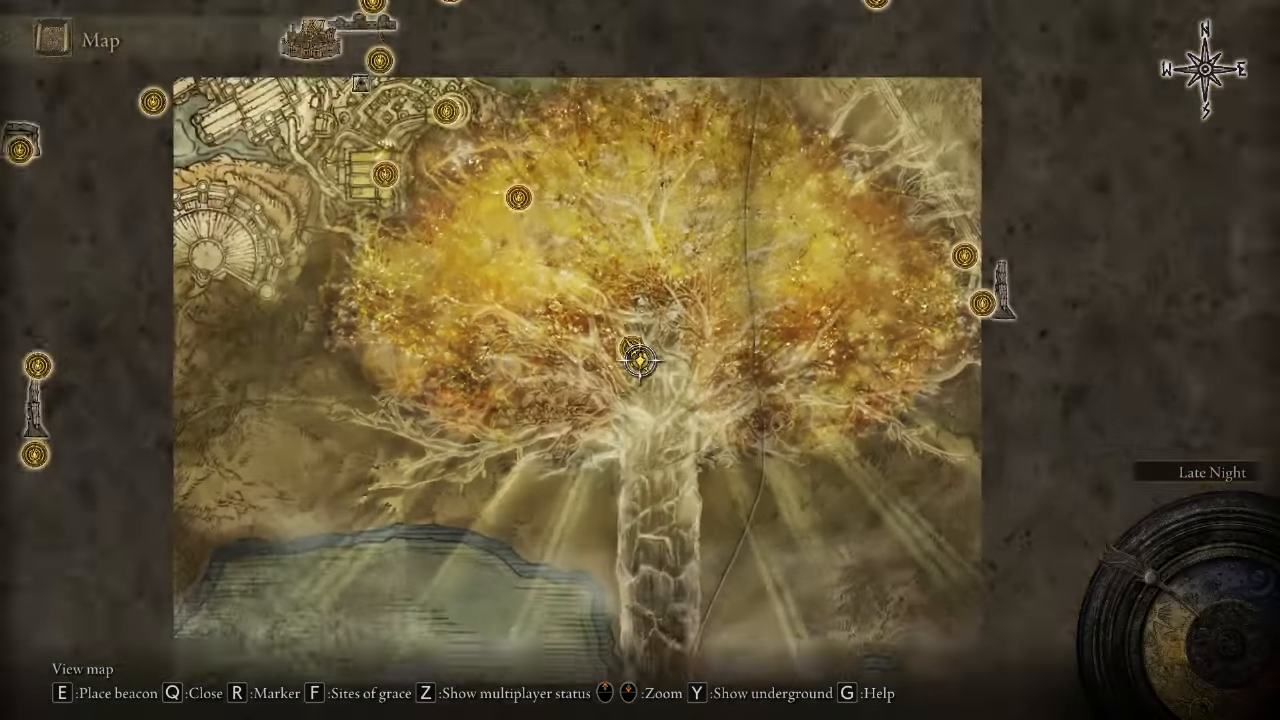
Step: Zoom out over the fully revealed world map, then close it
scroll("down", 3)
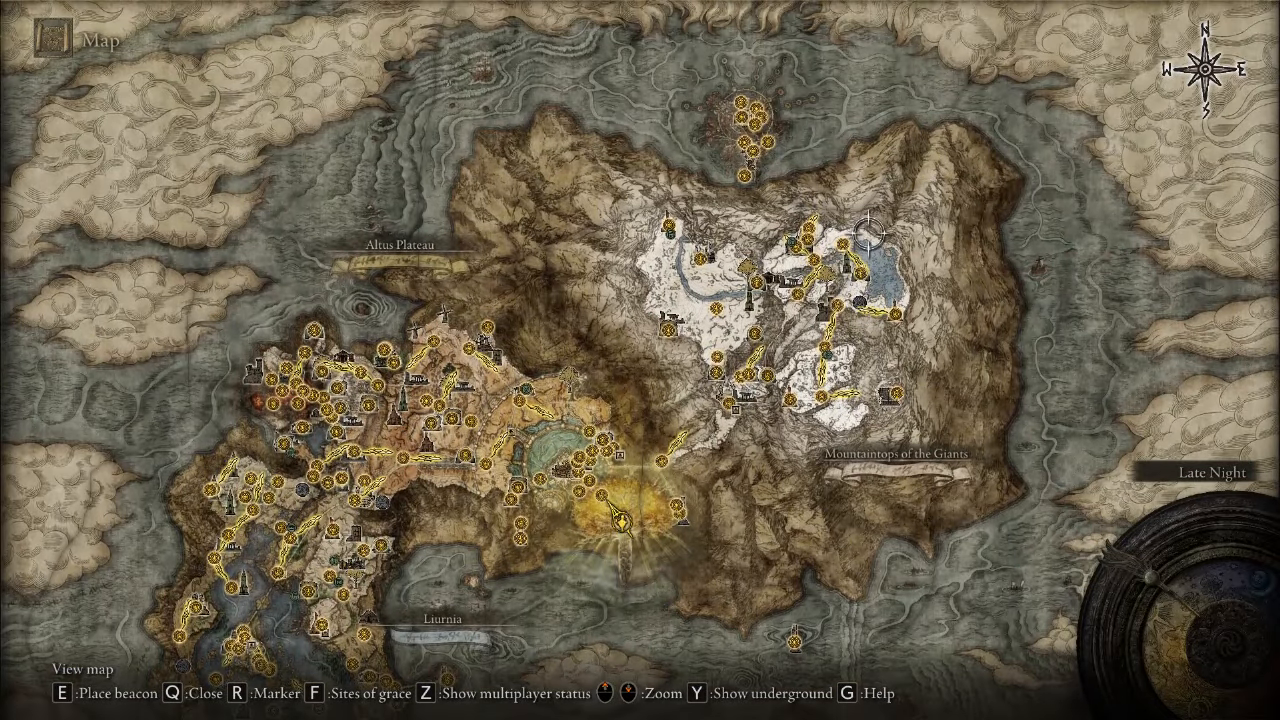
key("q")
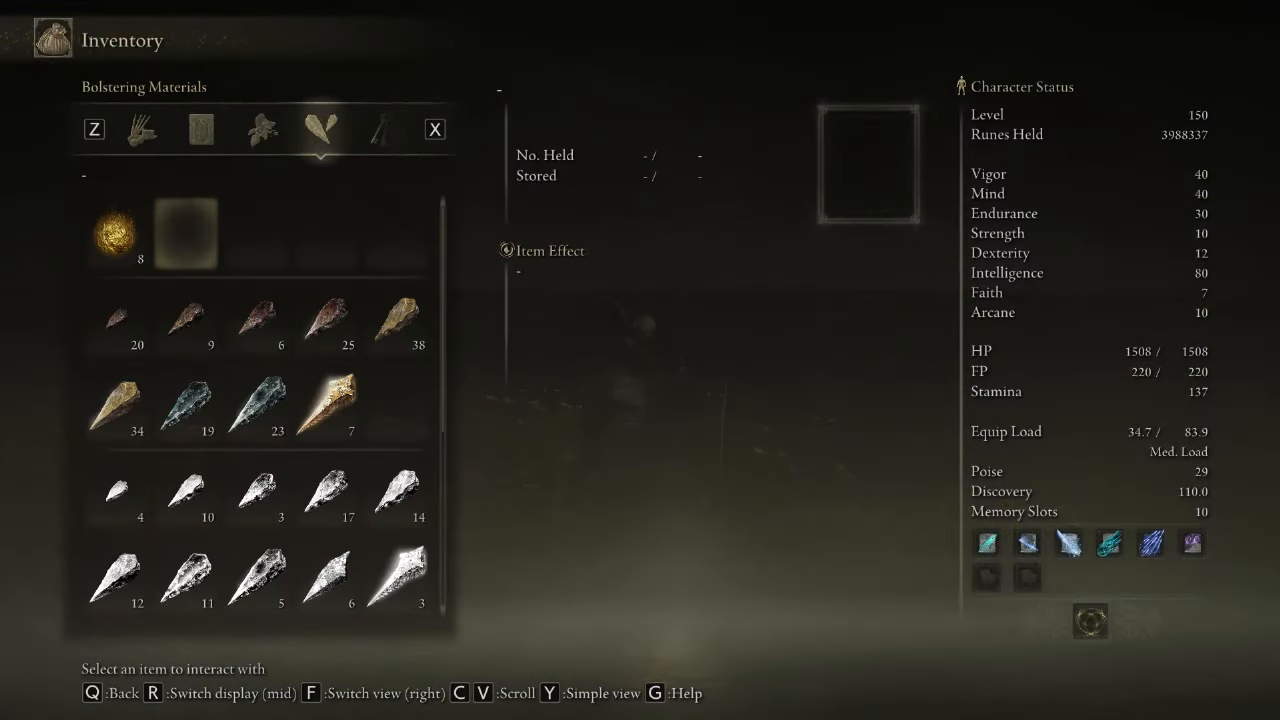
Step: Review stocked tools like Numen's Rune and the head armour choices, then exit all menus to gameplay
left_click(260, 128)
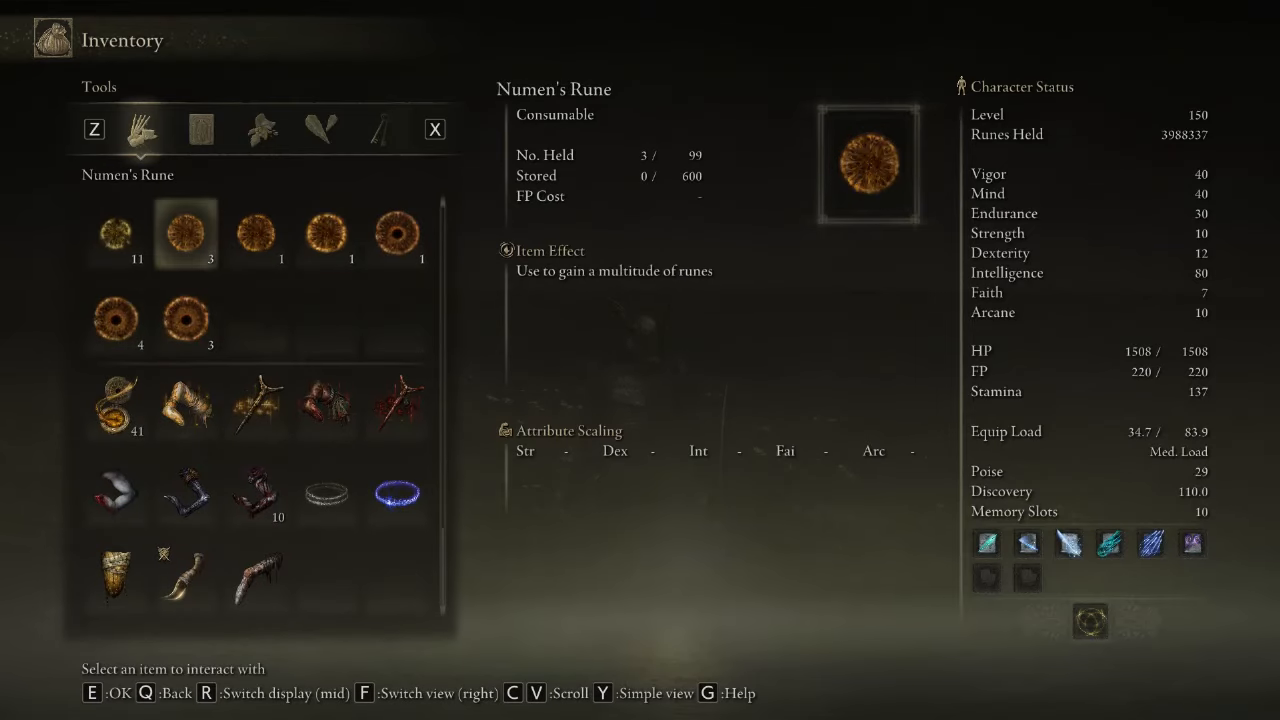
key("q")
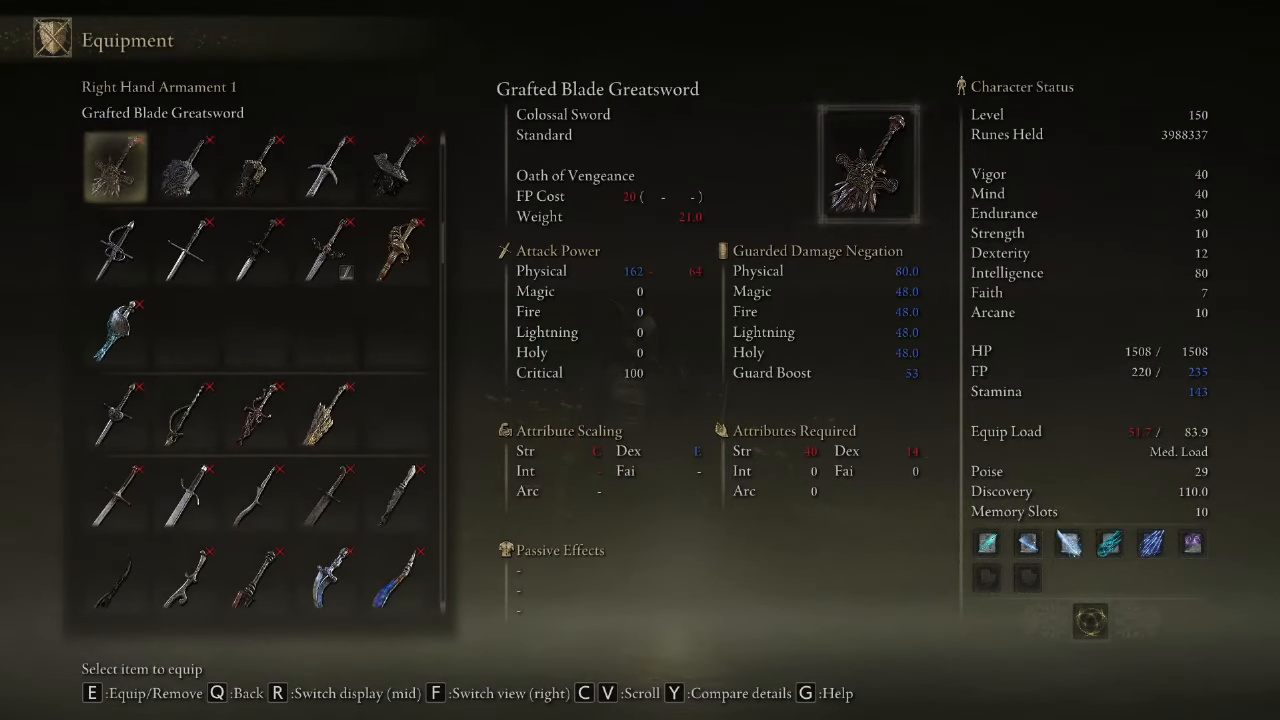
left_click(396, 168)
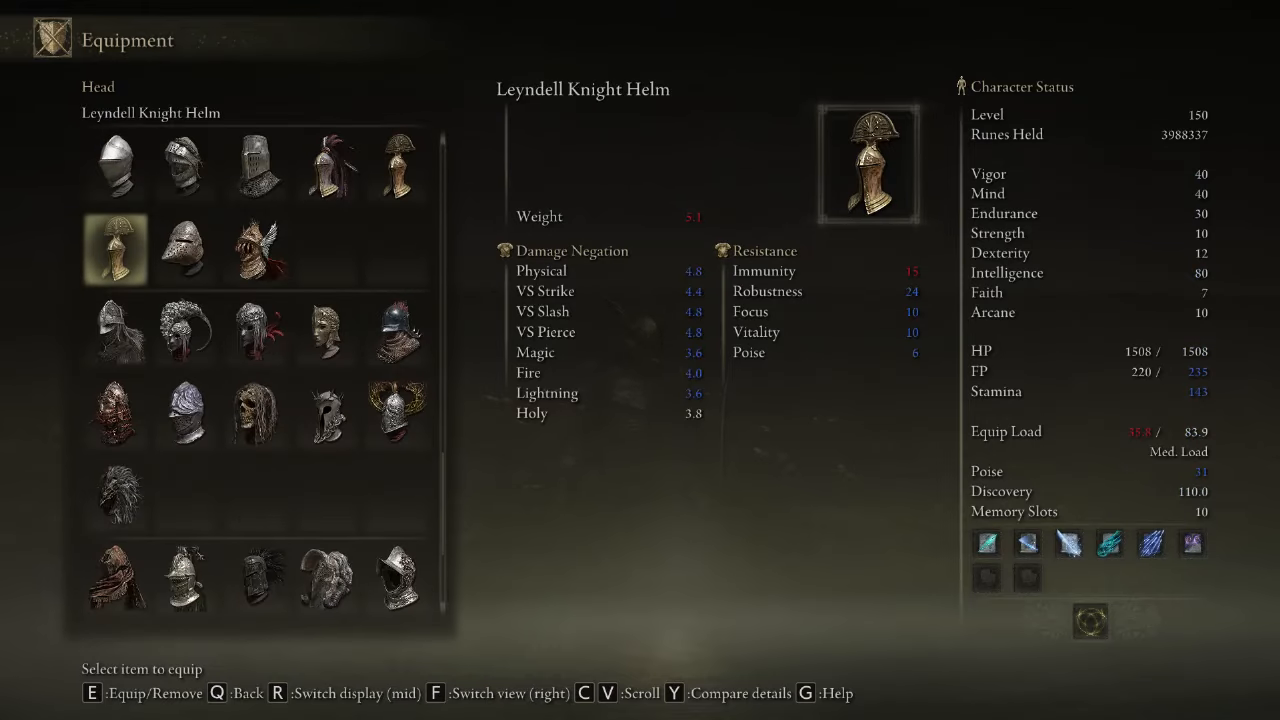
key("e")
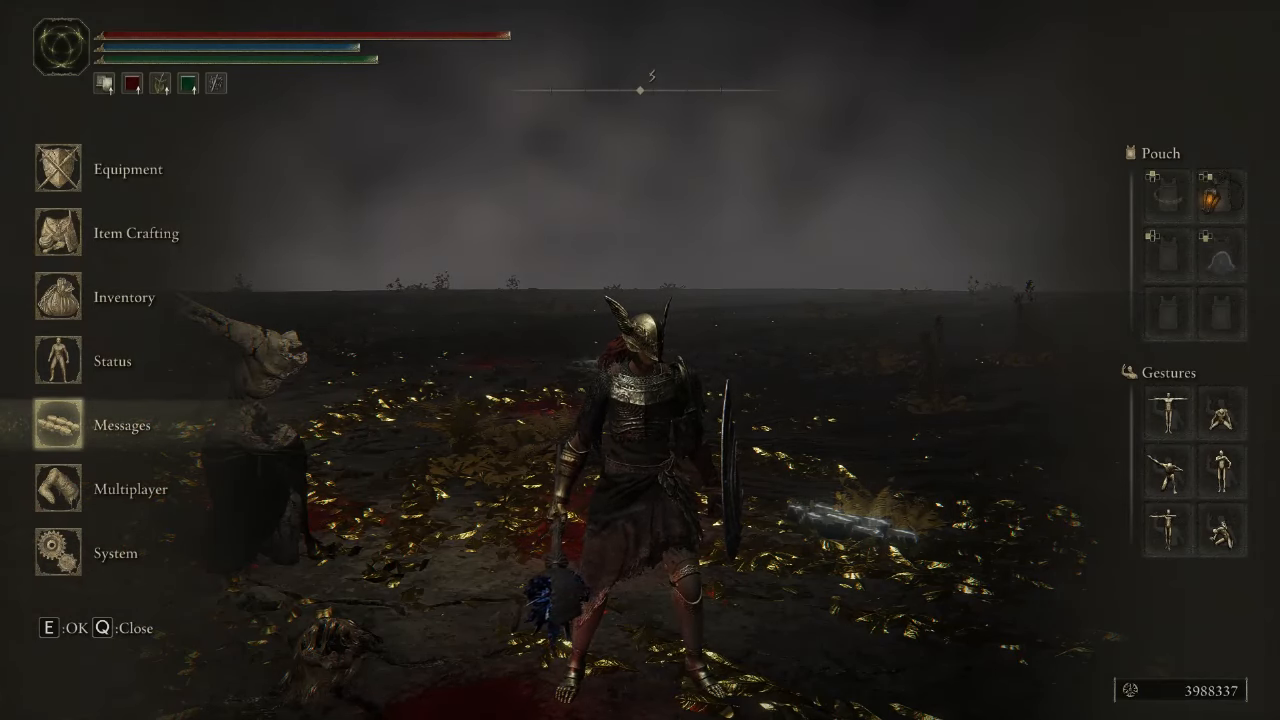
key("q")
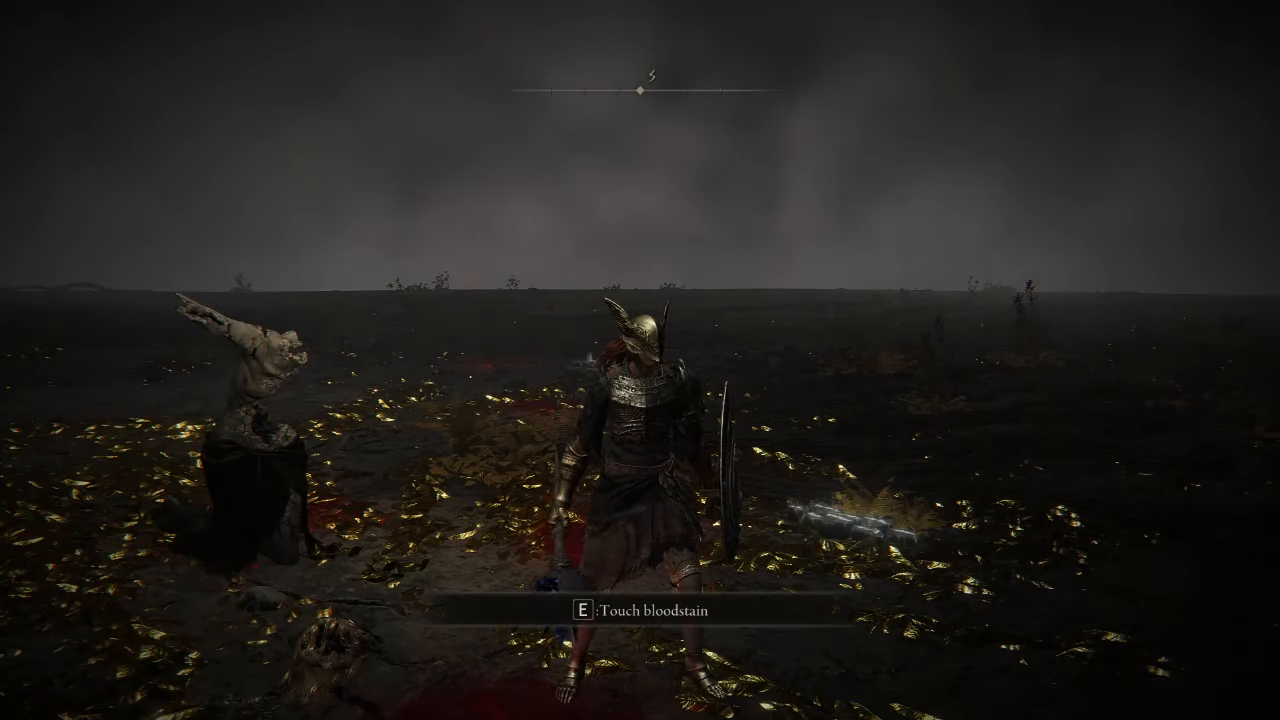